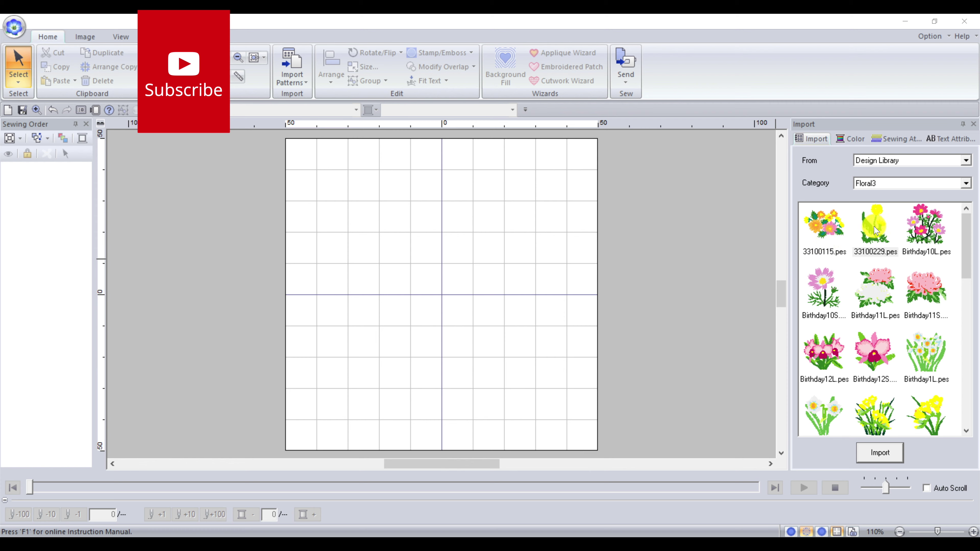
- Import the yellow dandelion 33100229.pes from the Floral3 library onto the hoop
{"action": "left_click", "coordinate": [878, 453]}
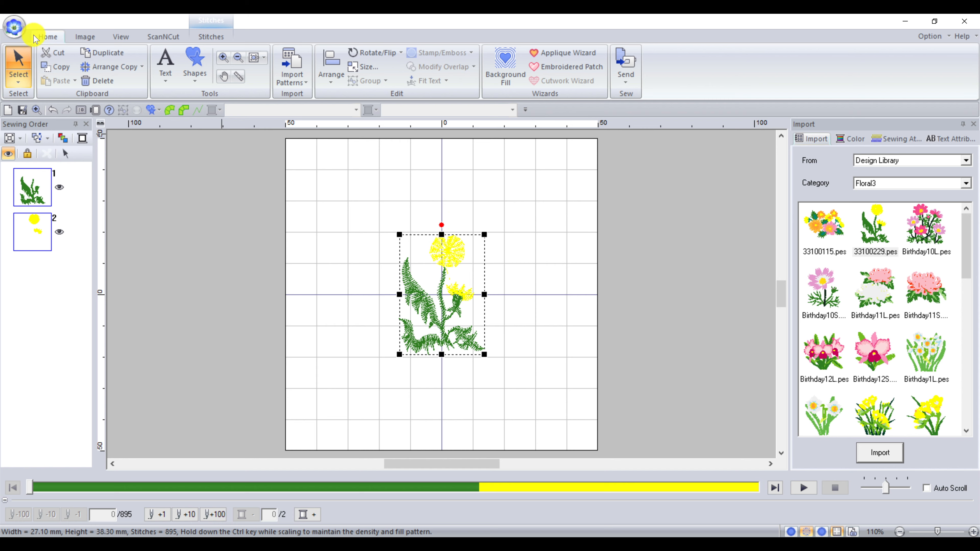
- Set the design settings to the multi-needle machine type and confirm
{"action": "left_click", "coordinate": [14, 26]}
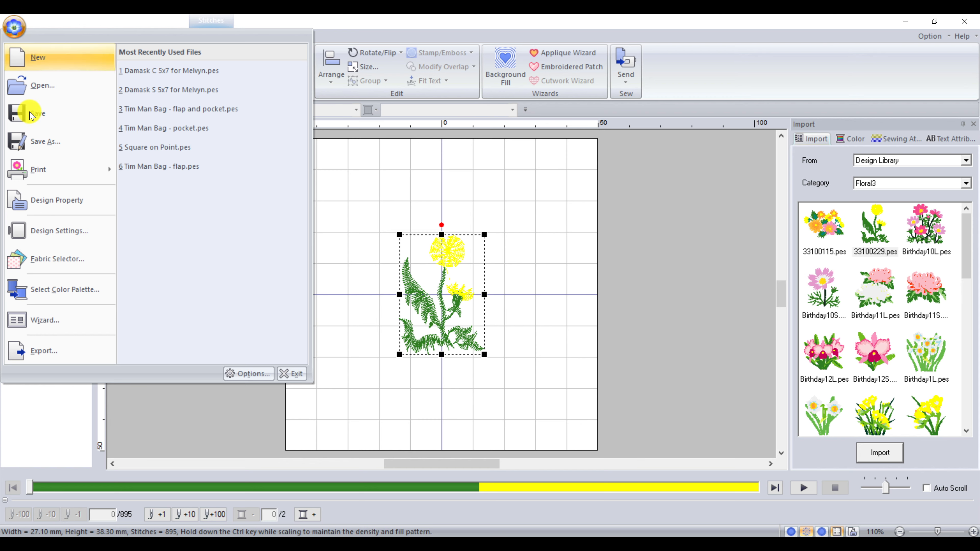
{"action": "left_click", "coordinate": [59, 231]}
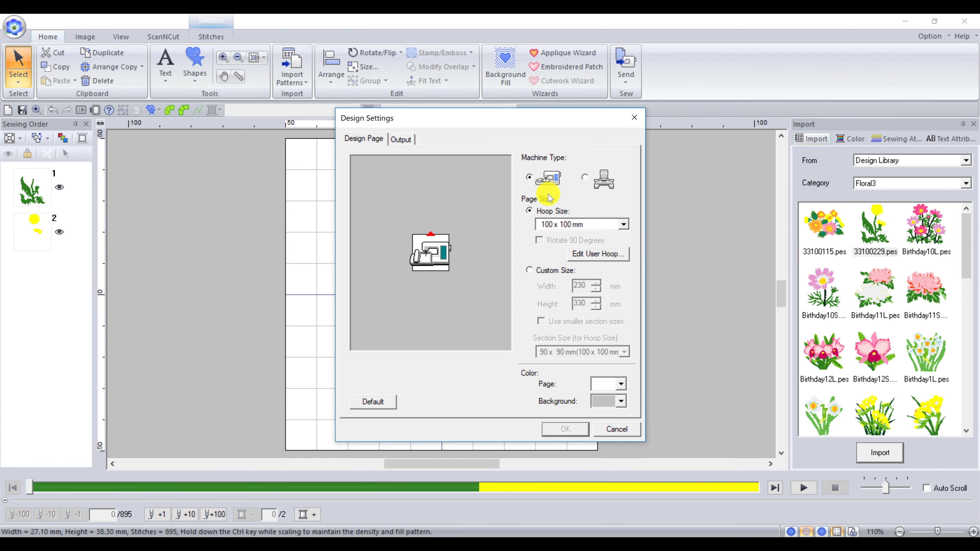
{"action": "mouse_move", "coordinate": [587, 178]}
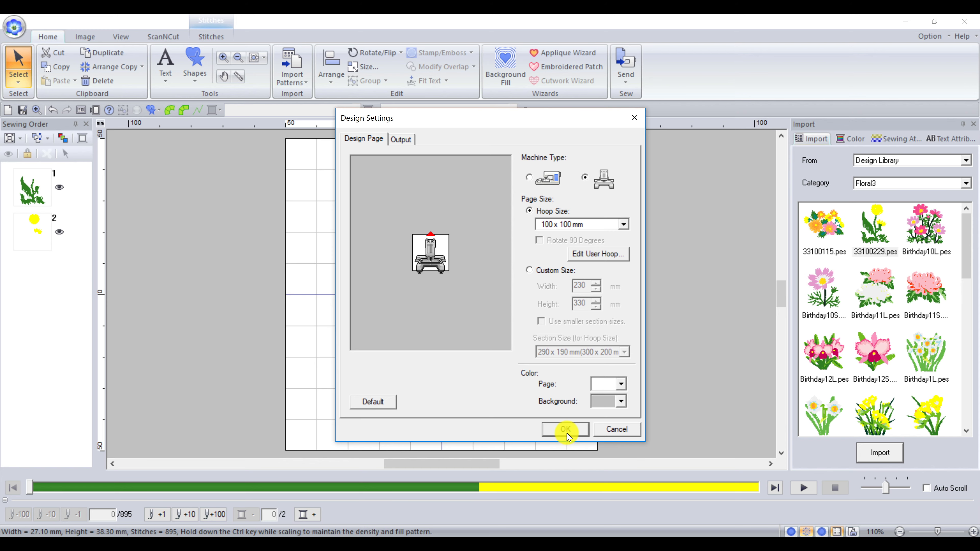
{"action": "left_click", "coordinate": [564, 430]}
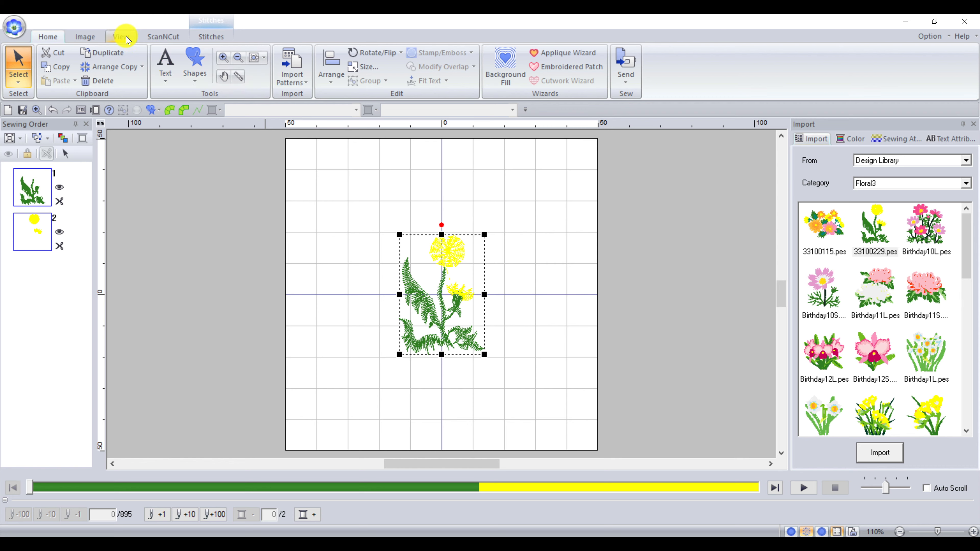
- Turn on View Thread Trimming so scissors markers show on the dandelion
{"action": "left_click", "coordinate": [120, 36]}
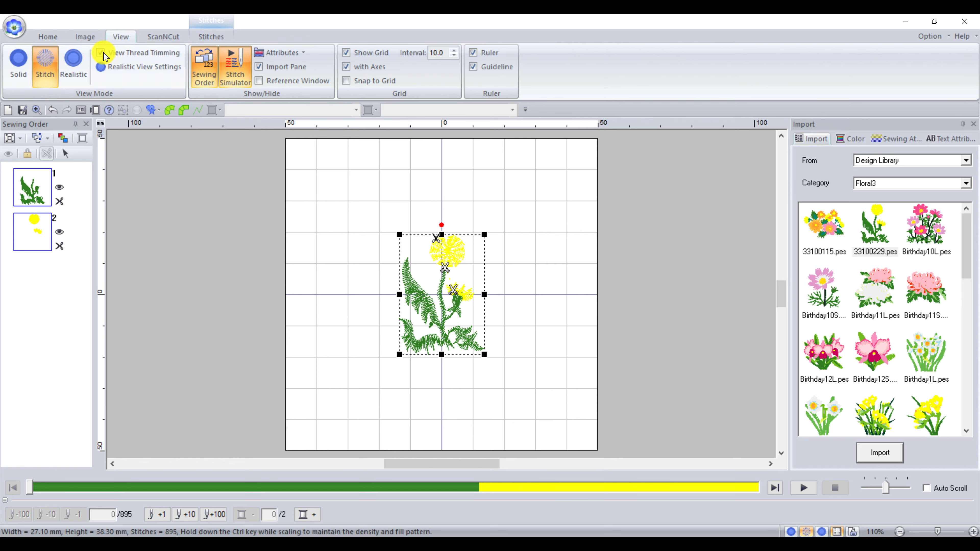
{"action": "left_click", "coordinate": [100, 53]}
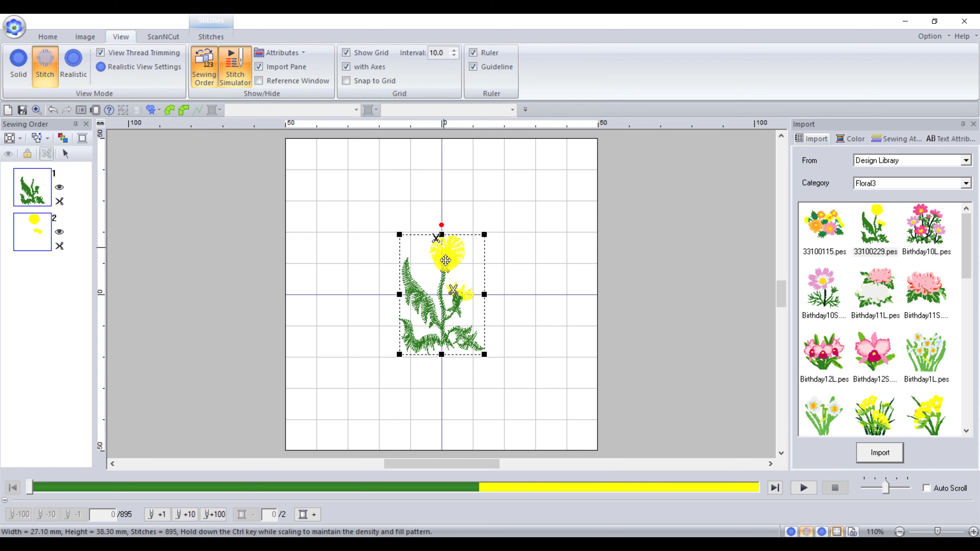
{"action": "mouse_move", "coordinate": [82, 33]}
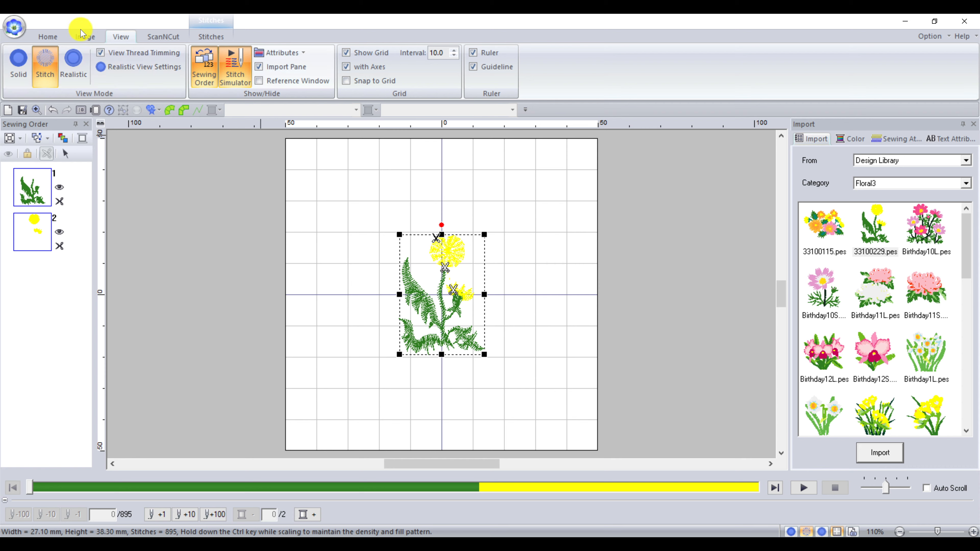
{"action": "left_click", "coordinate": [47, 36]}
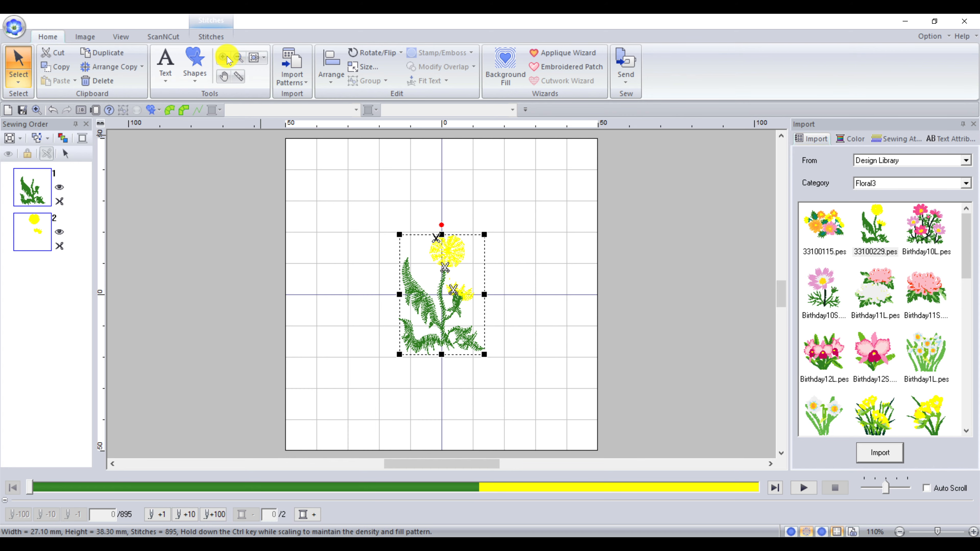
- Zoom in on the dandelion to about 205% to see the trim markers
{"action": "left_click", "coordinate": [223, 57]}
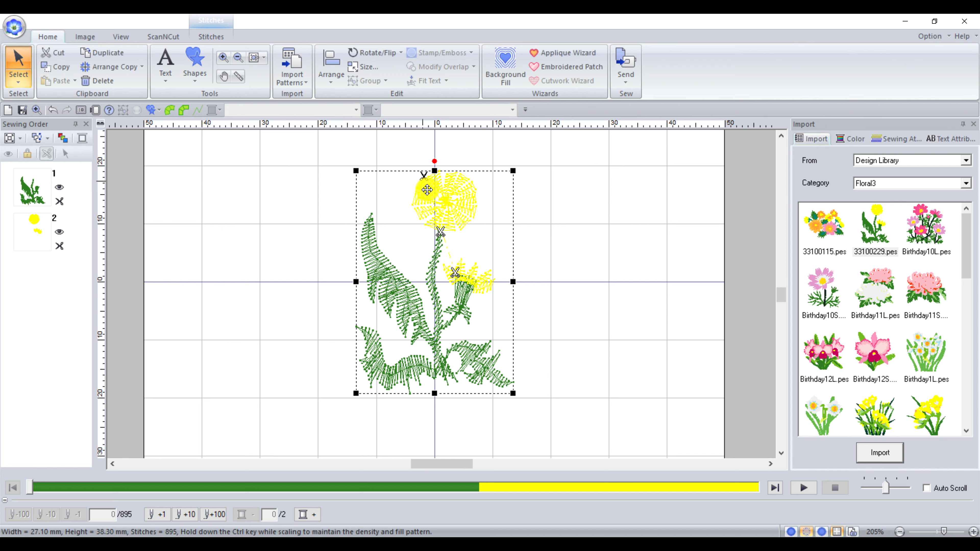
{"action": "mouse_move", "coordinate": [289, 239]}
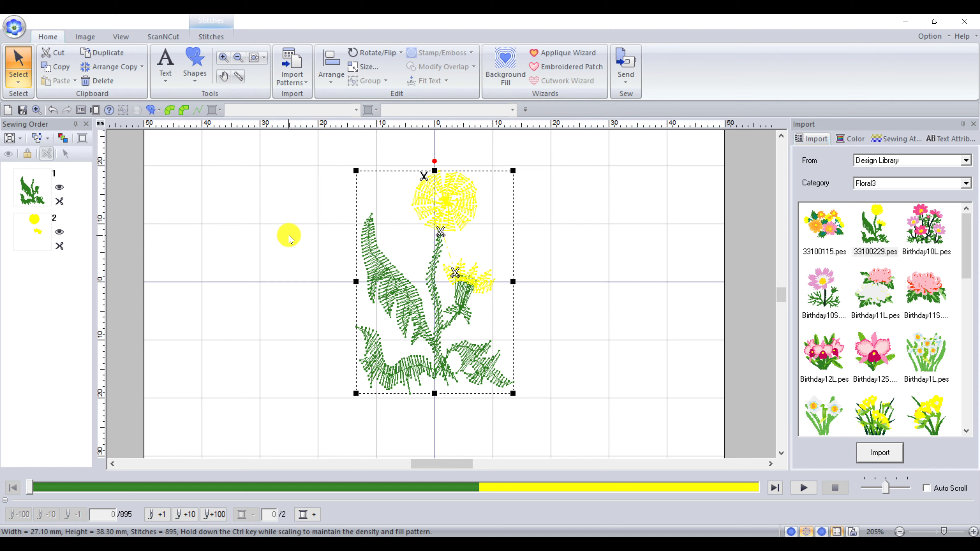